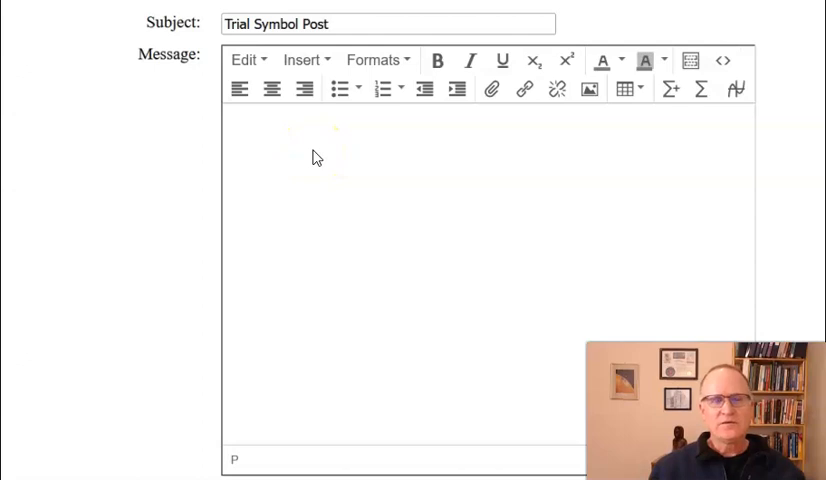
{"action": "mouse_move", "coordinate": [700, 88]}
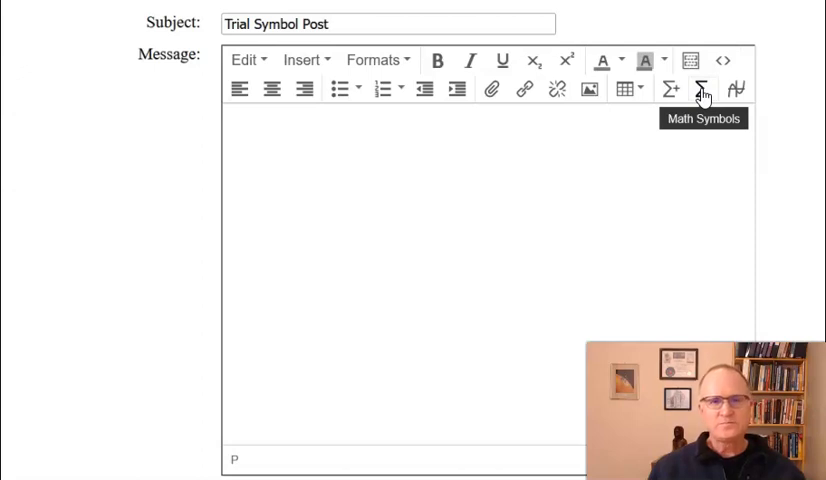
Insert an alpha symbol at the start of the message body from the Math Symbols palette
{"action": "left_click", "coordinate": [700, 88]}
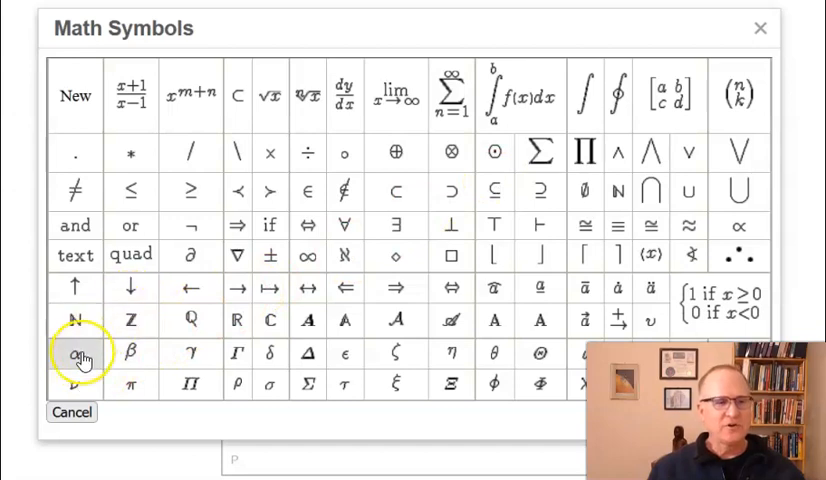
{"action": "left_click", "coordinate": [76, 352]}
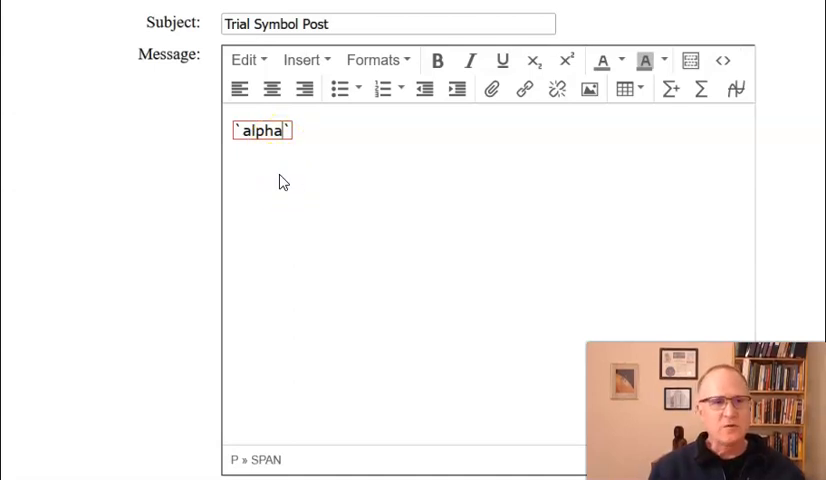
Complete the first line so it renders as the equation α = 5
{"action": "type", "text": "="}
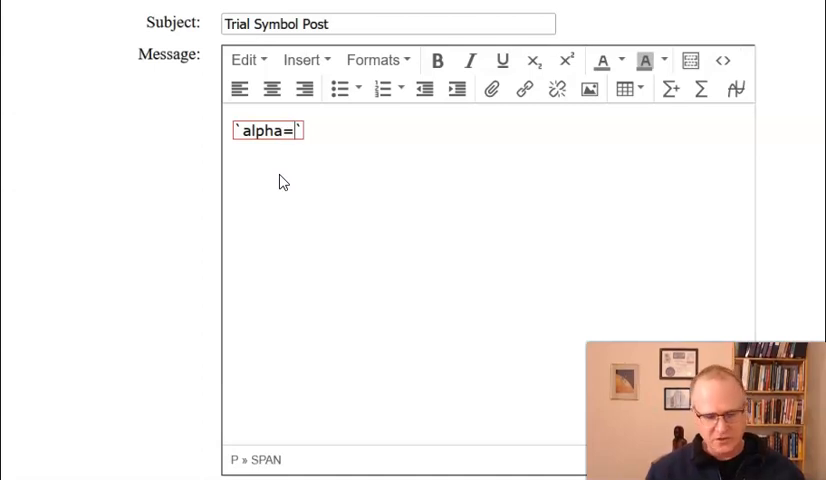
{"action": "type", "text": "5"}
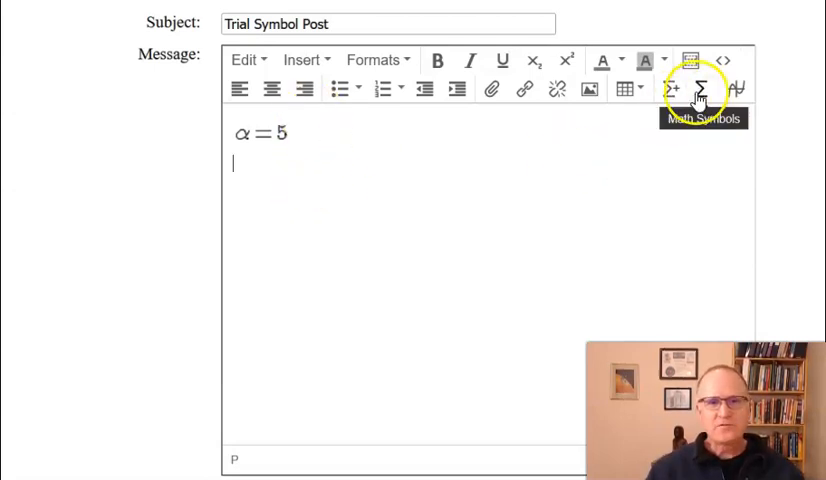
Add a second line with sigma set equal to 22 (σ = 22)
{"action": "left_click", "coordinate": [696, 88]}
{"action": "type", "text": "`sigma"}
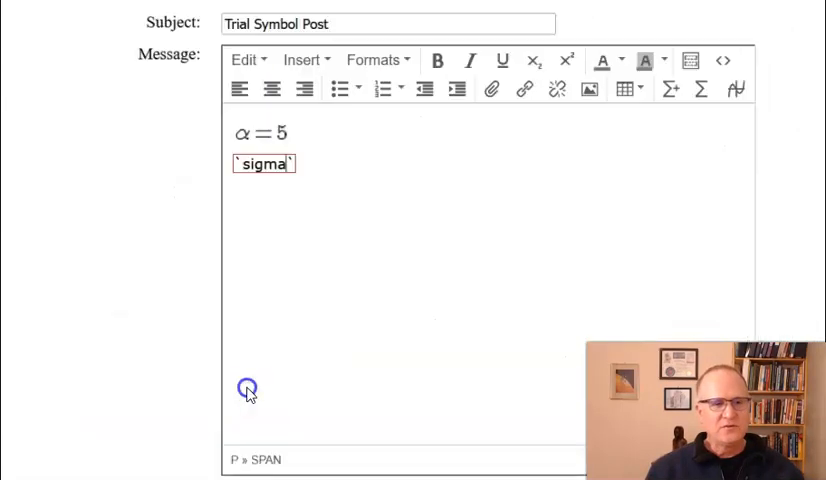
{"action": "type", "text": "="}
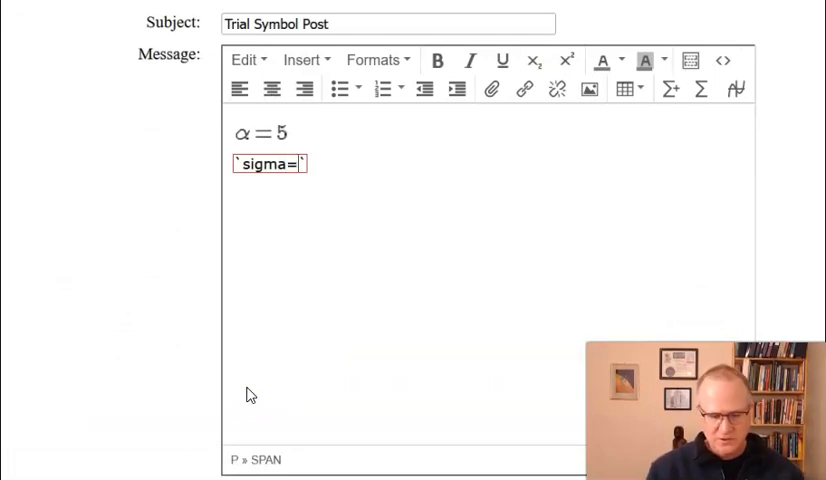
{"action": "type", "text": "22"}
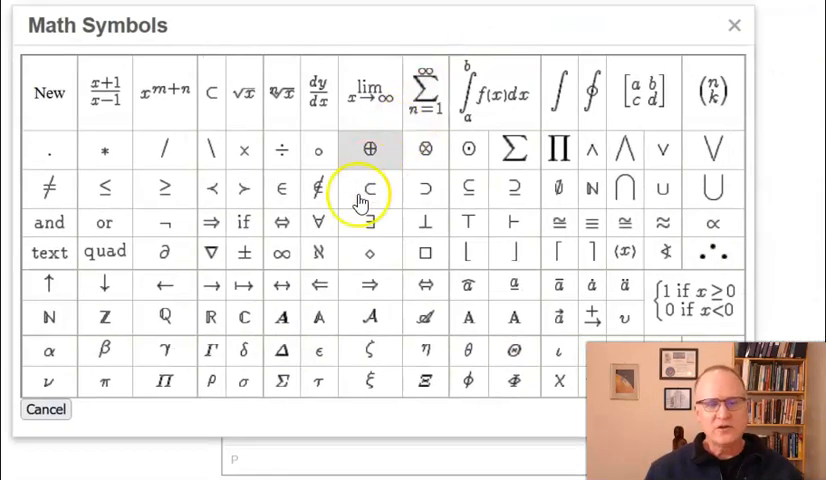
{"action": "mouse_move", "coordinate": [558, 296]}
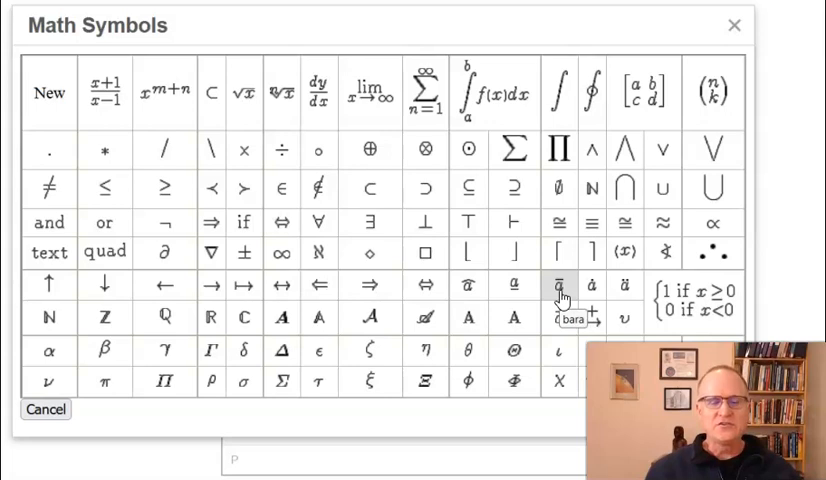
Add a third line x̄ = 23.6 using the bar symbol with x replacing the placeholder letter
{"action": "left_click", "coordinate": [560, 290]}
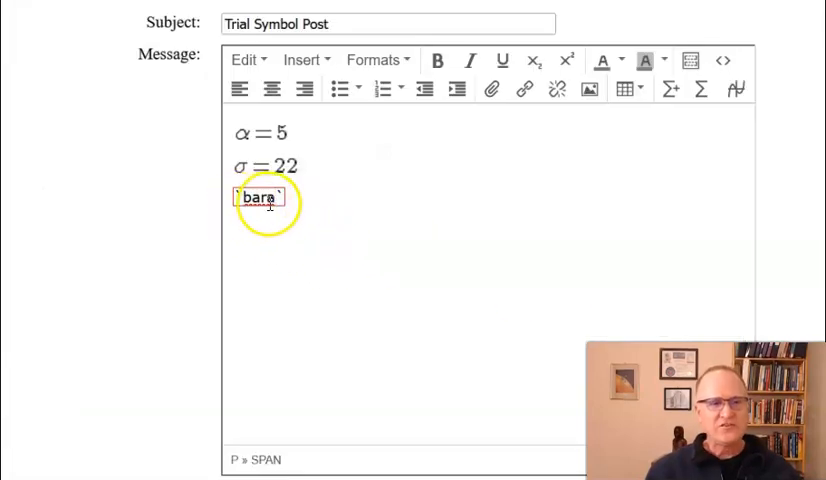
{"action": "mouse_move", "coordinate": [276, 244]}
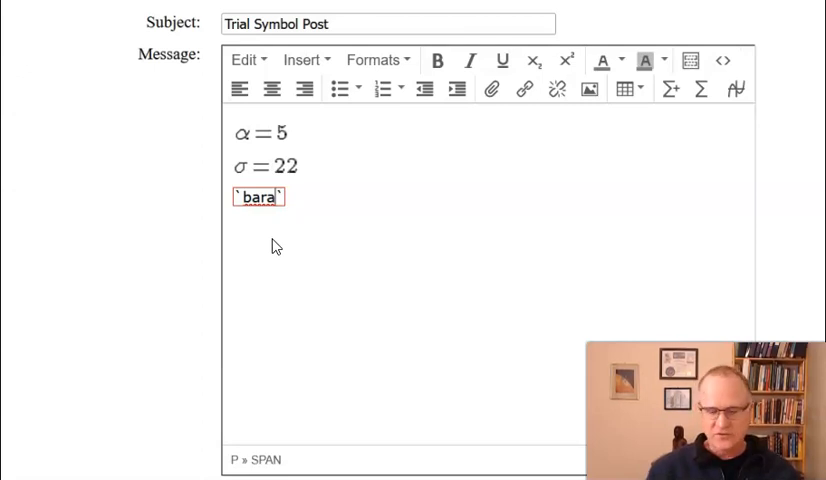
{"action": "key", "text": "Backspace"}
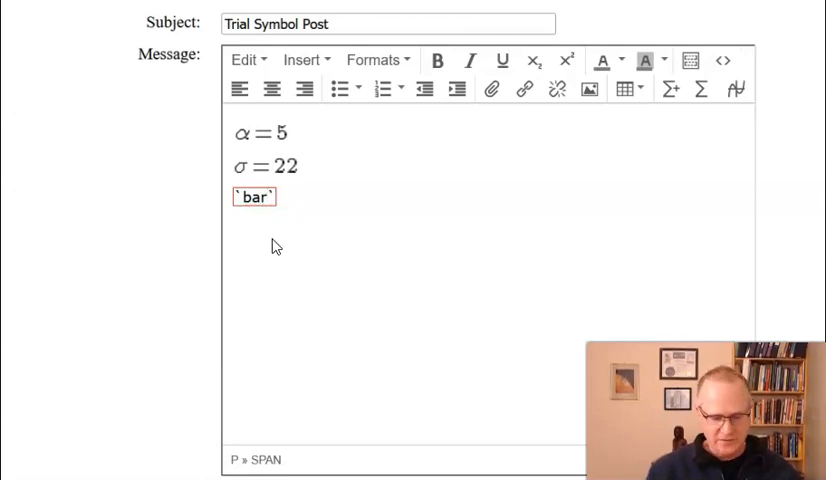
{"action": "type", "text": "x"}
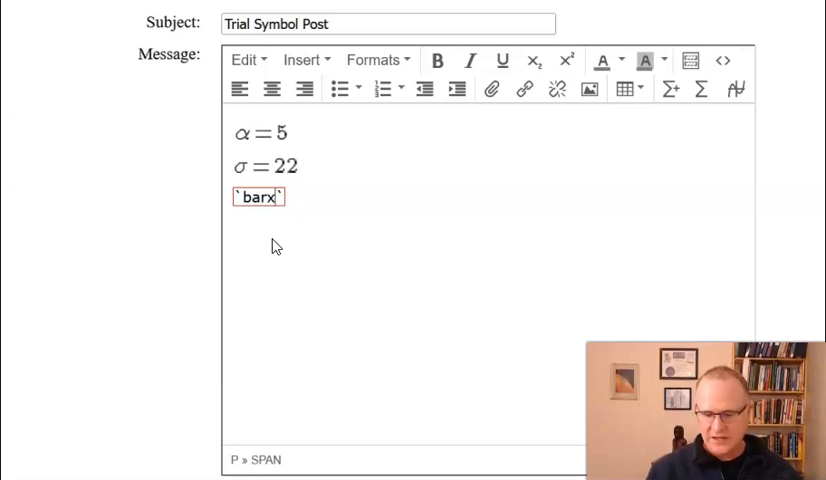
{"action": "type", "text": "="}
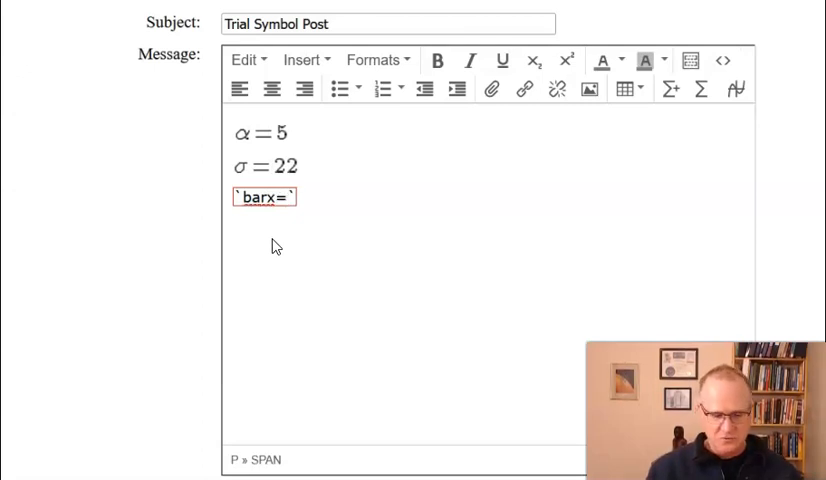
{"action": "type", "text": "23.6"}
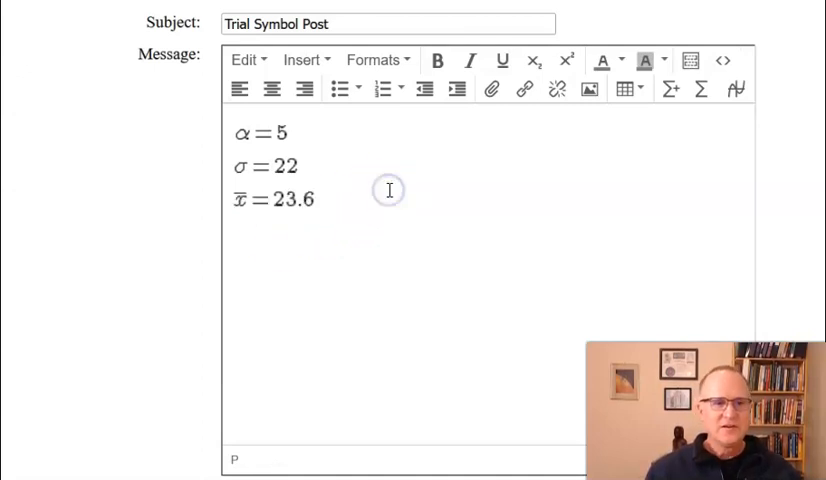
{"action": "mouse_move", "coordinate": [388, 270]}
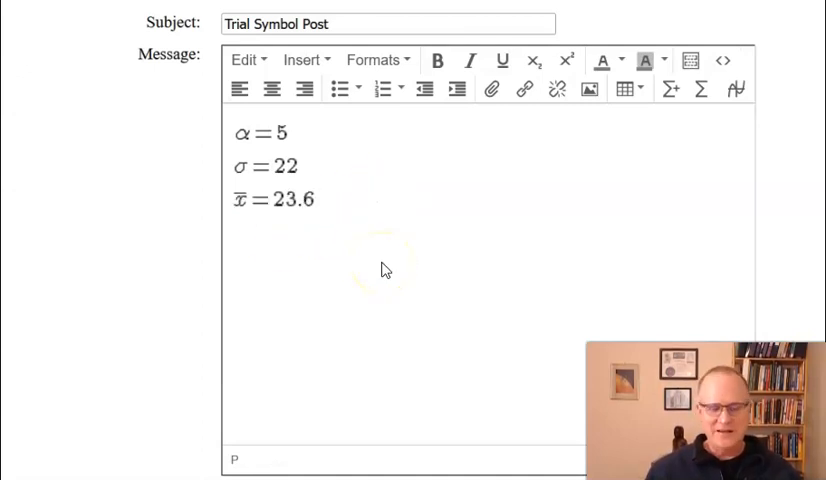
{"action": "mouse_move", "coordinate": [390, 264]}
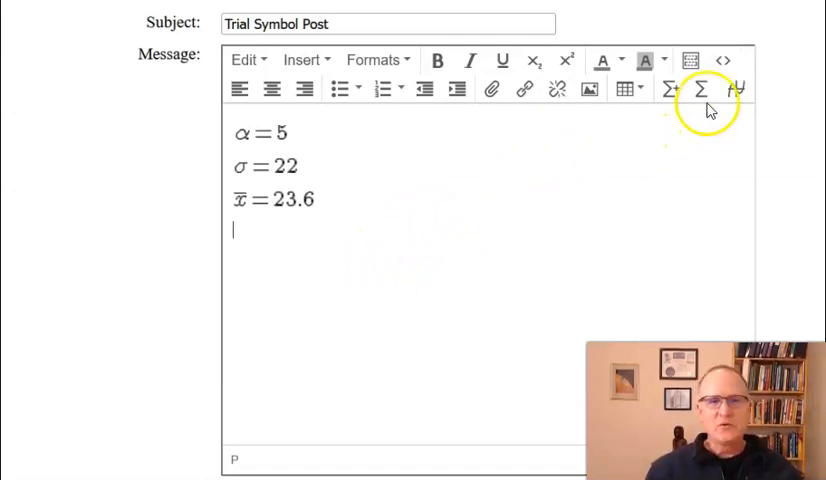
Add a fourth line reading 11.2 ± 3.4 with the plus-minus symbol
{"action": "left_click", "coordinate": [700, 88]}
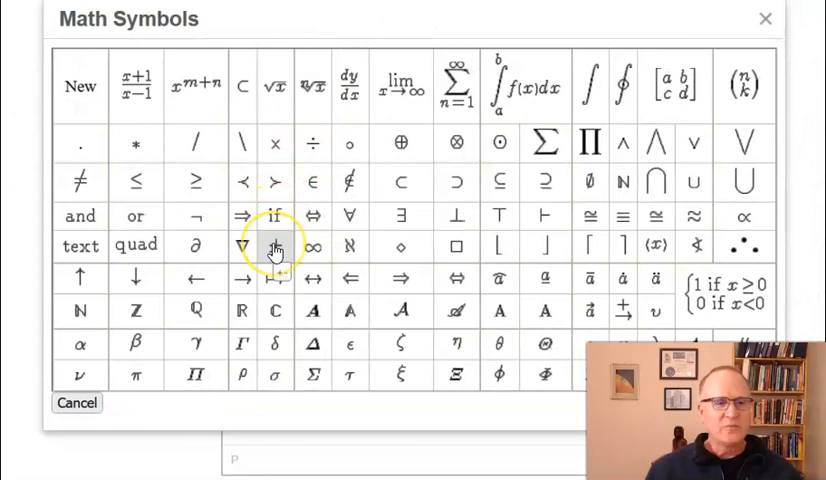
{"action": "left_click", "coordinate": [276, 244]}
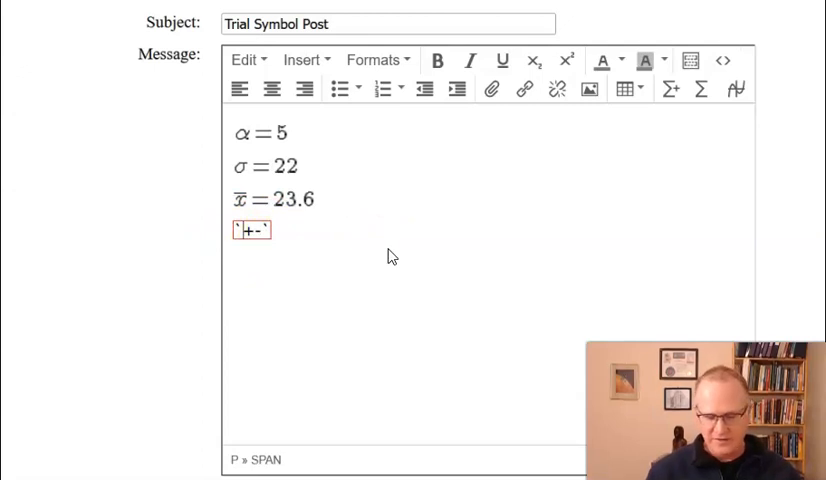
{"action": "type", "text": "11.2"}
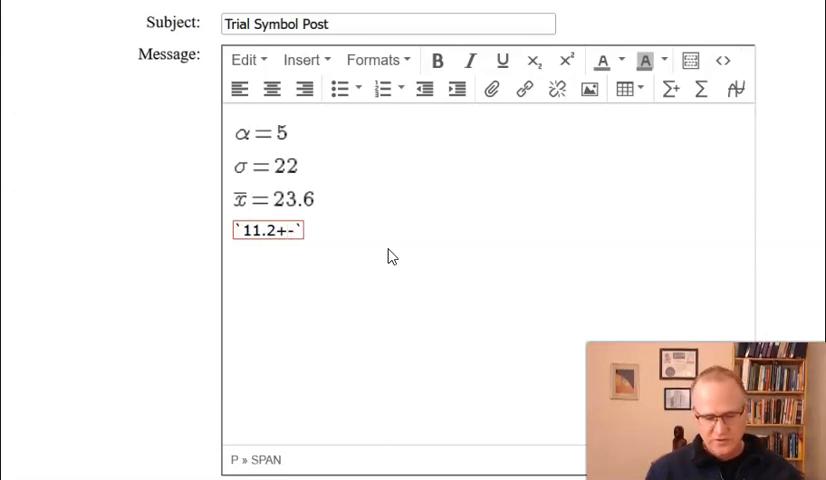
{"action": "type", "text": "3.4"}
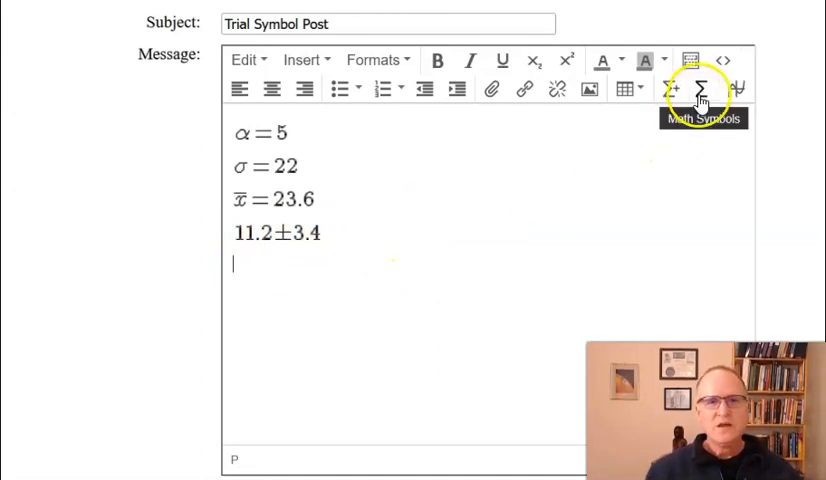
Add a fifth line with the stacked fraction (3x+b)/(y+221) from the fraction template
{"action": "left_click", "coordinate": [702, 88]}
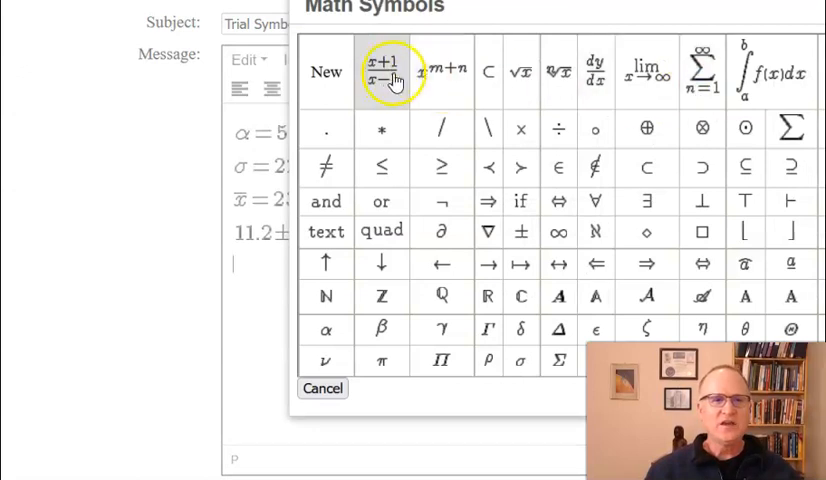
{"action": "mouse_move", "coordinate": [384, 72]}
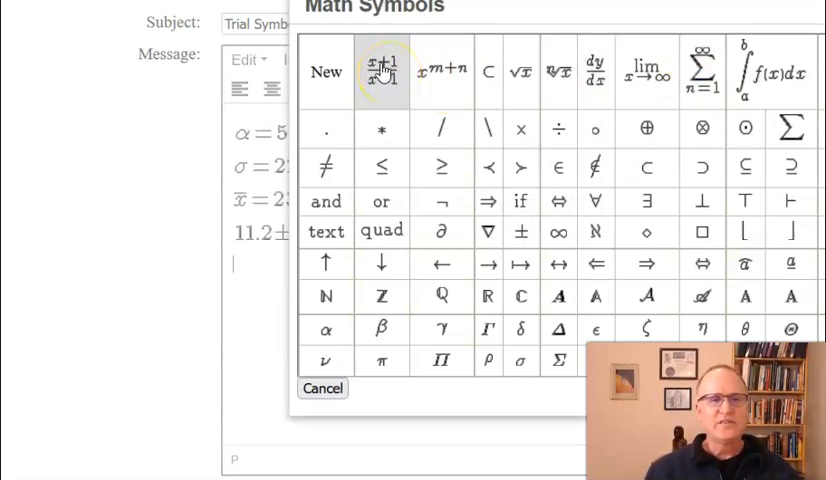
{"action": "left_click", "coordinate": [382, 72]}
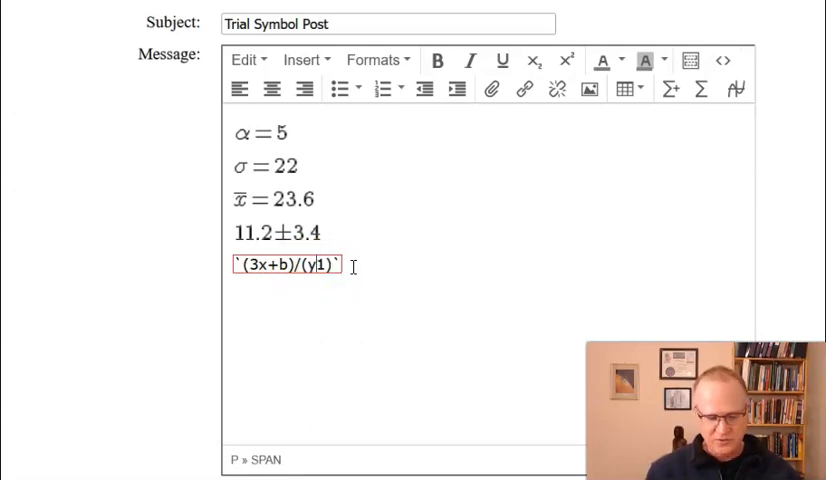
{"action": "type", "text": "+22"}
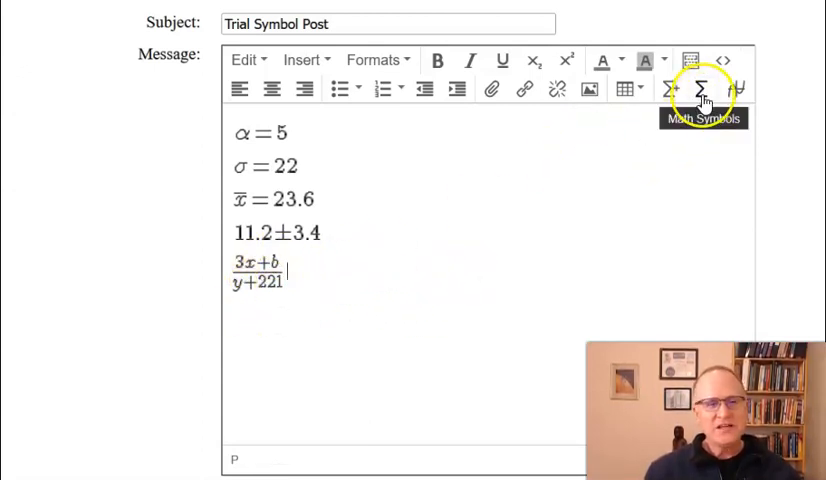
{"action": "left_click", "coordinate": [702, 88]}
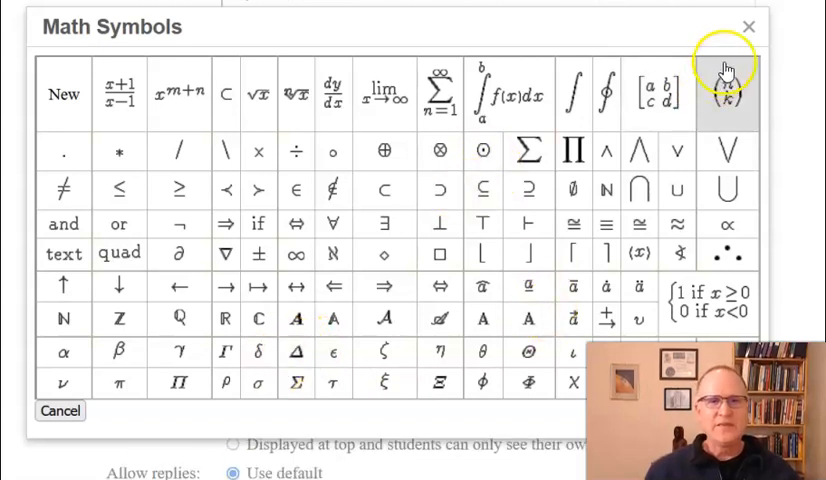
{"action": "left_click", "coordinate": [748, 26]}
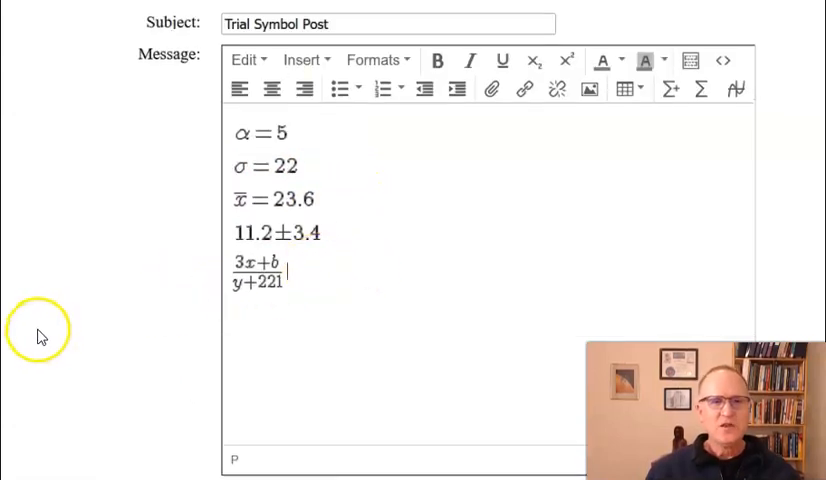
{"action": "mouse_move", "coordinate": [272, 324]}
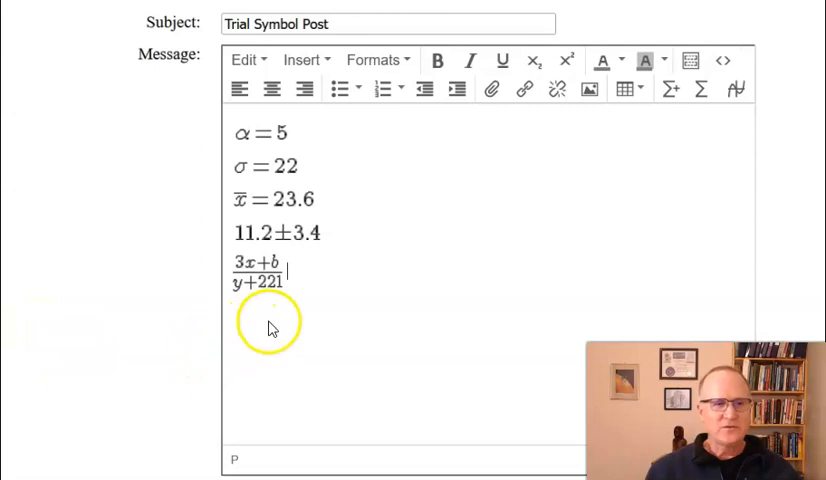